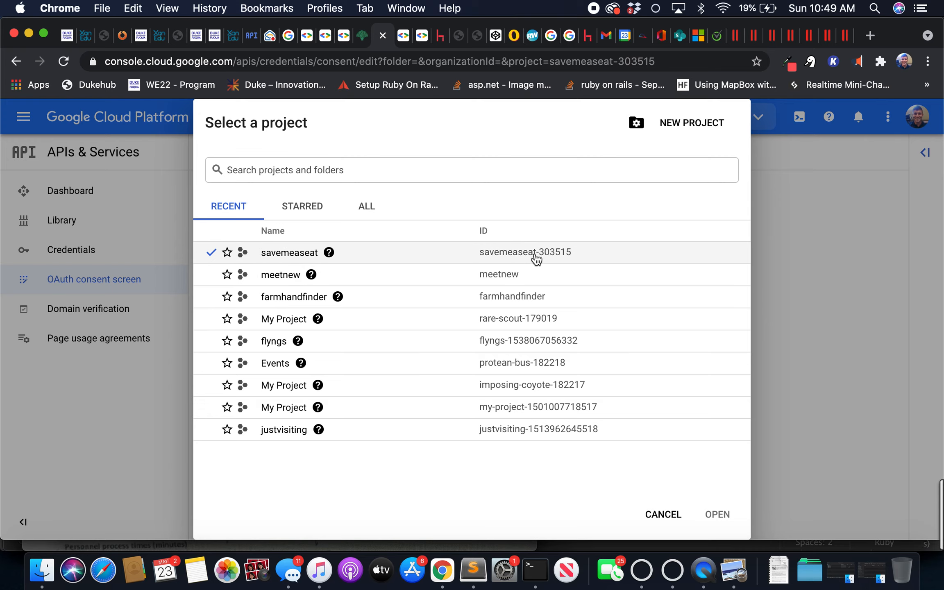
{"action": "mouse_move", "coordinate": [553, 263]}
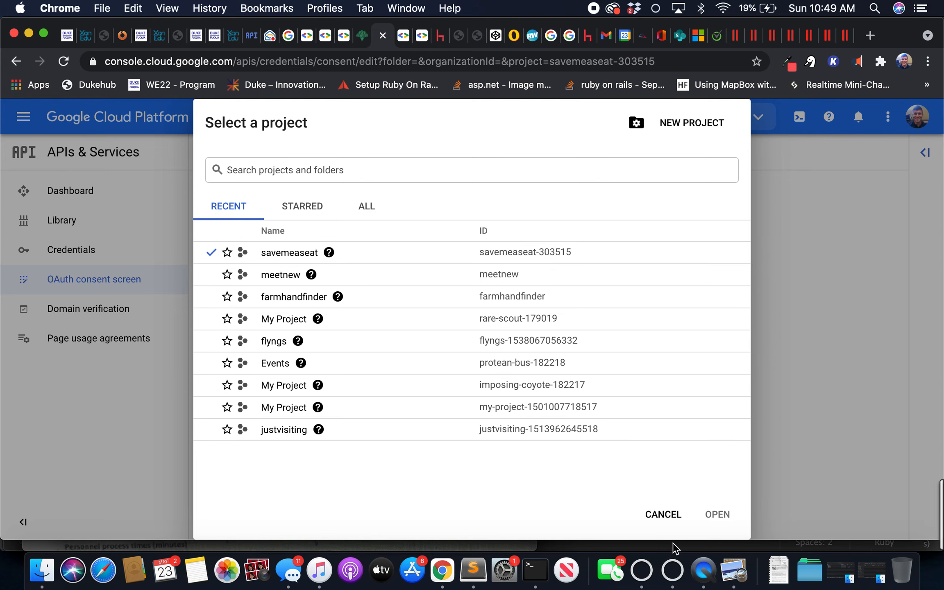
Step: Dismiss the project picker and view the demo video requirement explanation for the savemeaseat registration
{"action": "left_click", "coordinate": [663, 514]}
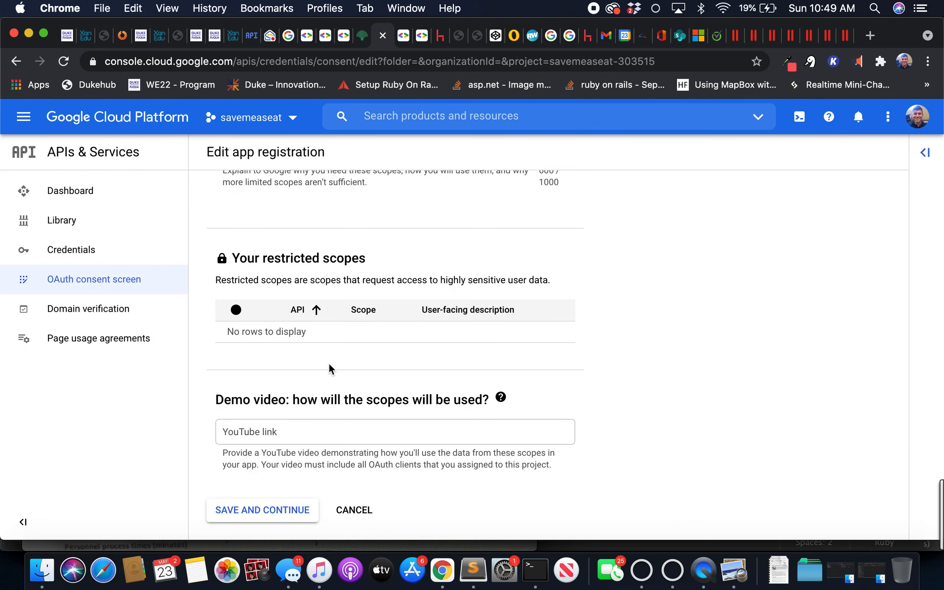
{"action": "mouse_move", "coordinate": [498, 421]}
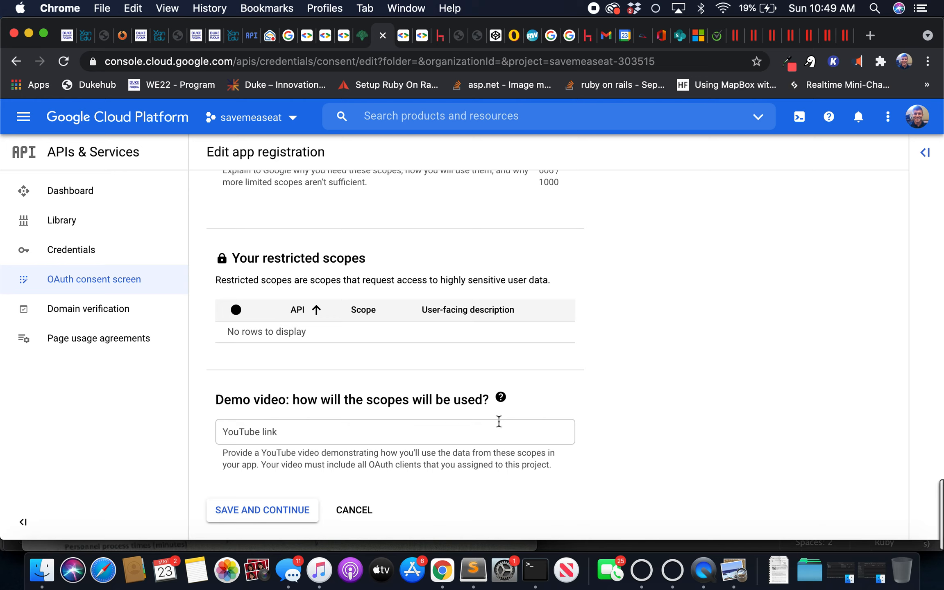
{"action": "mouse_move", "coordinate": [501, 415]}
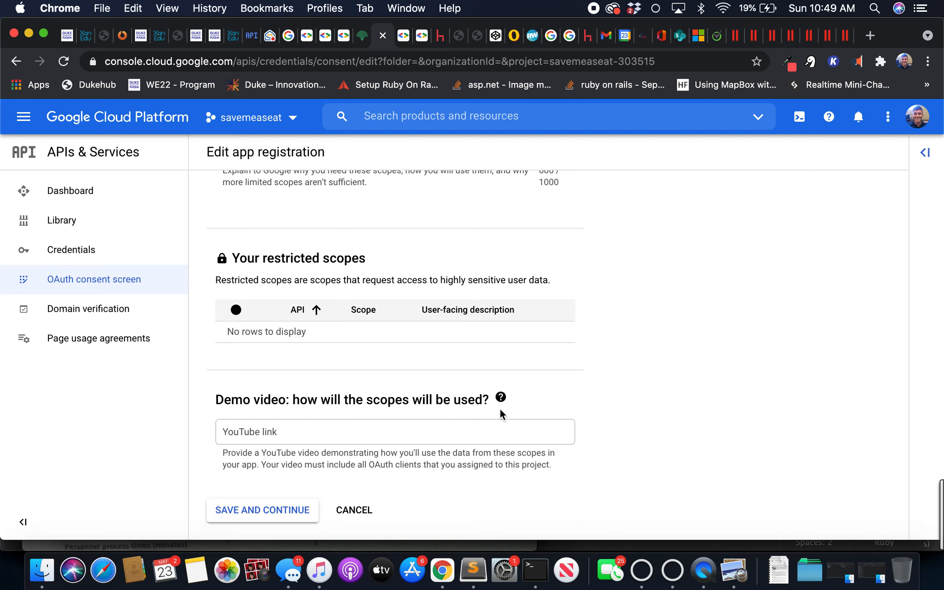
{"action": "left_click", "coordinate": [501, 398]}
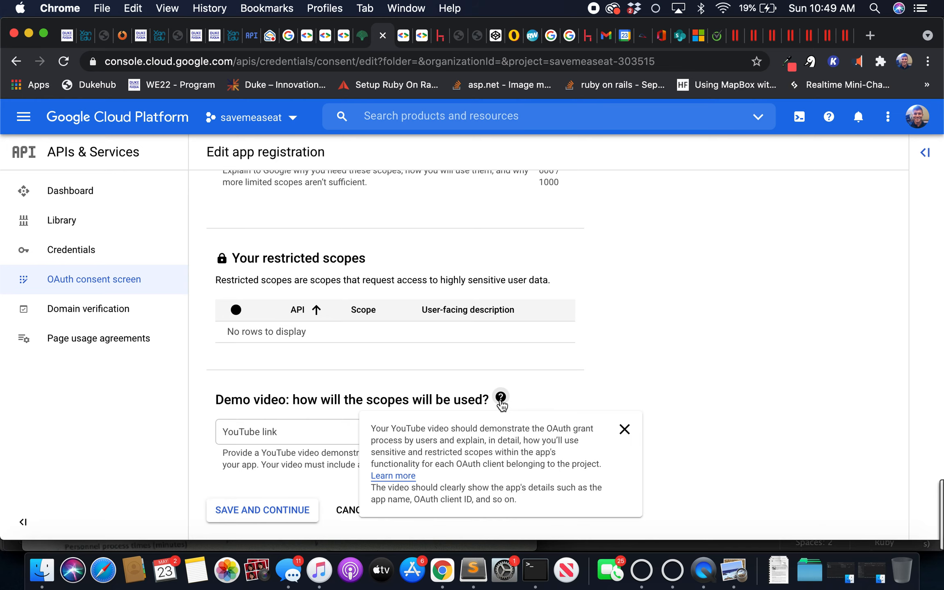
{"action": "left_click", "coordinate": [624, 429]}
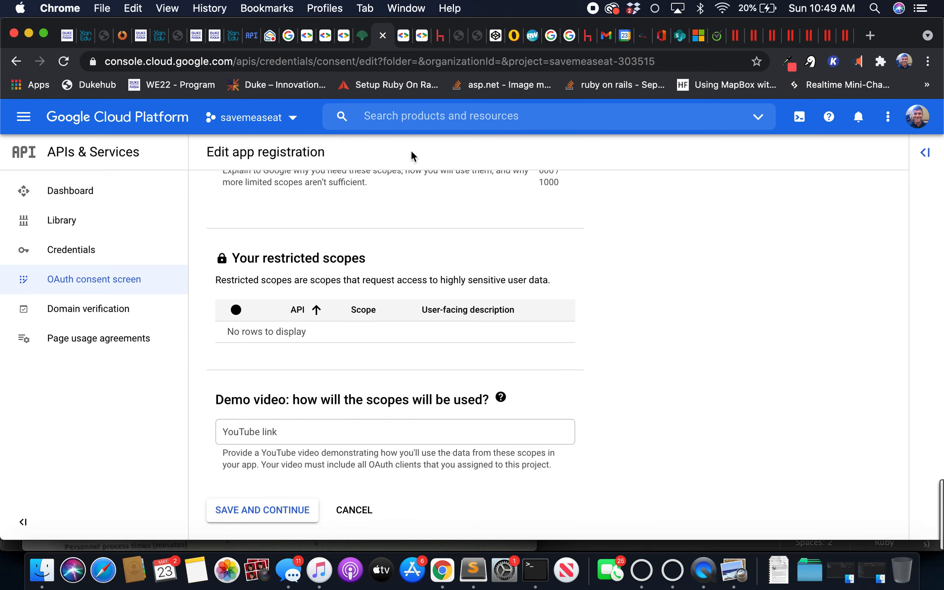
{"action": "mouse_move", "coordinate": [424, 363]}
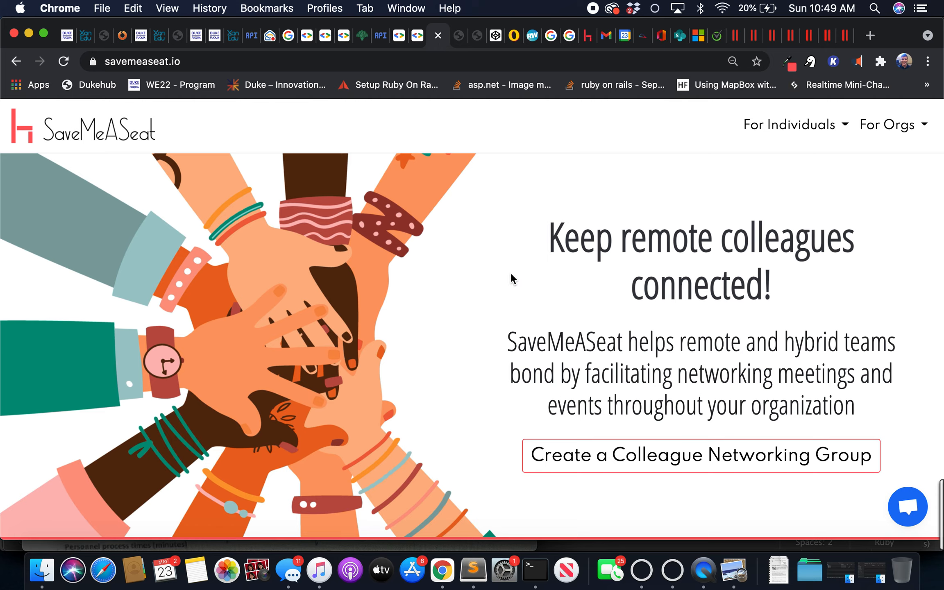
{"action": "mouse_move", "coordinate": [823, 139]}
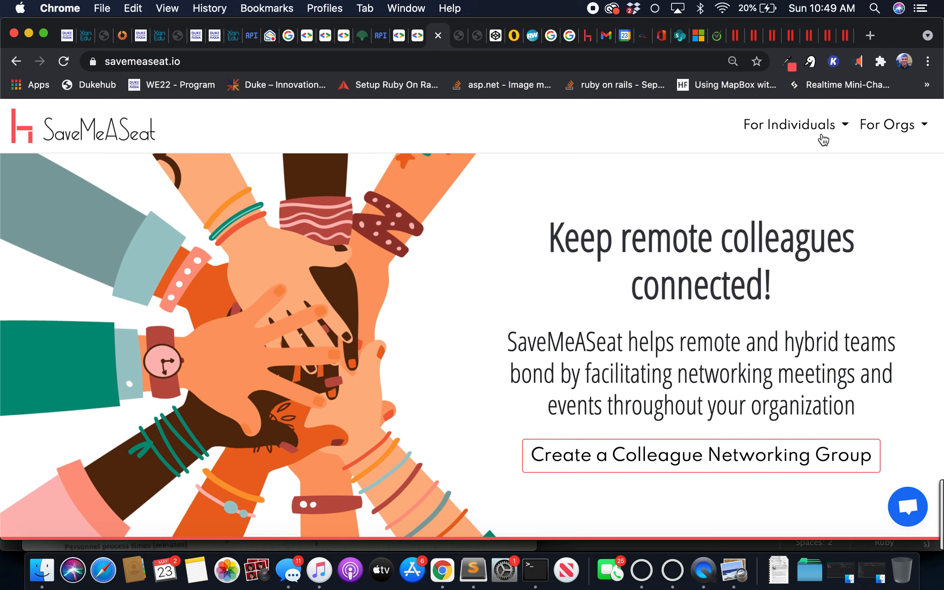
Step: Reach the SaveMeASeat login page via the For Individuals menu
{"action": "left_click", "coordinate": [788, 124]}
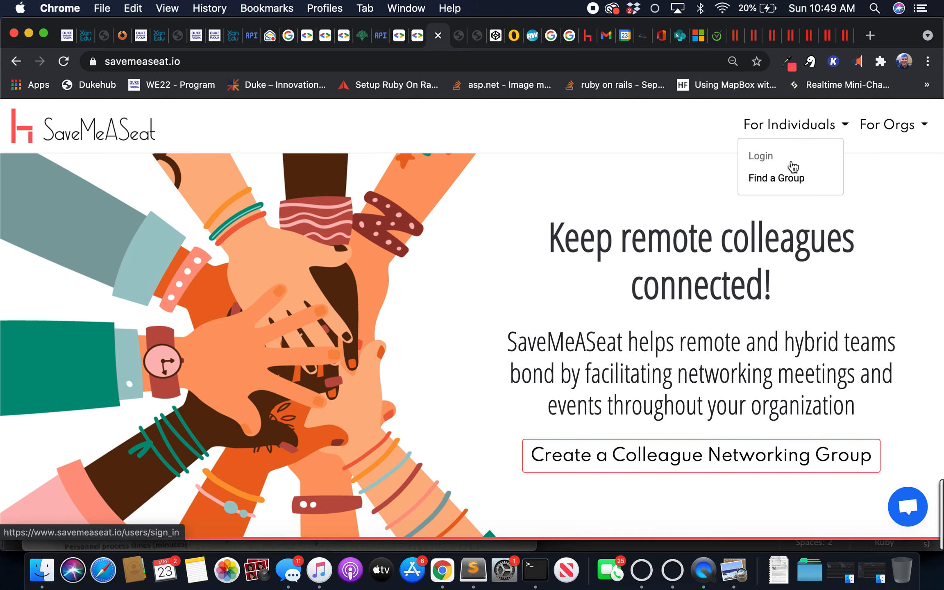
{"action": "left_click", "coordinate": [759, 156]}
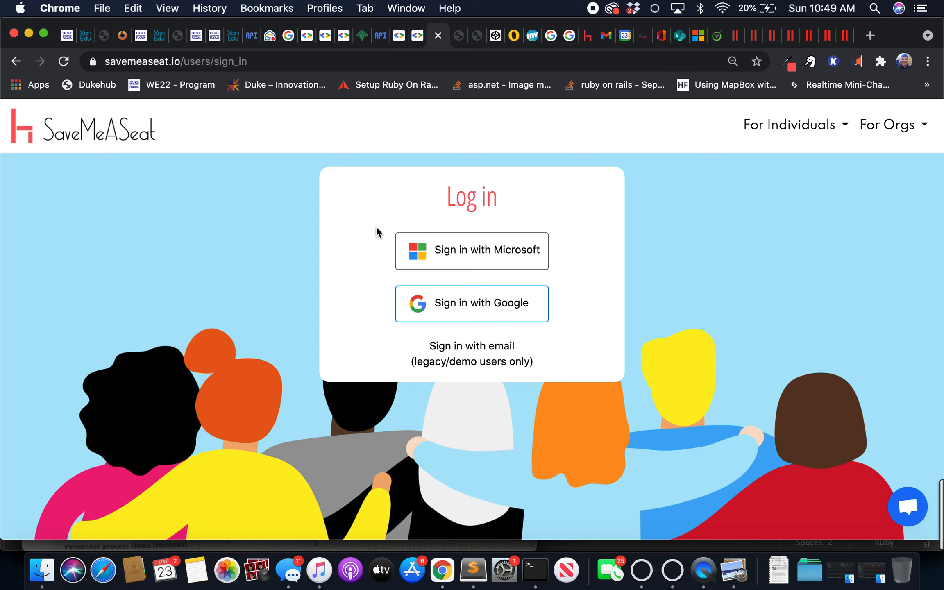
{"action": "mouse_move", "coordinate": [376, 236]}
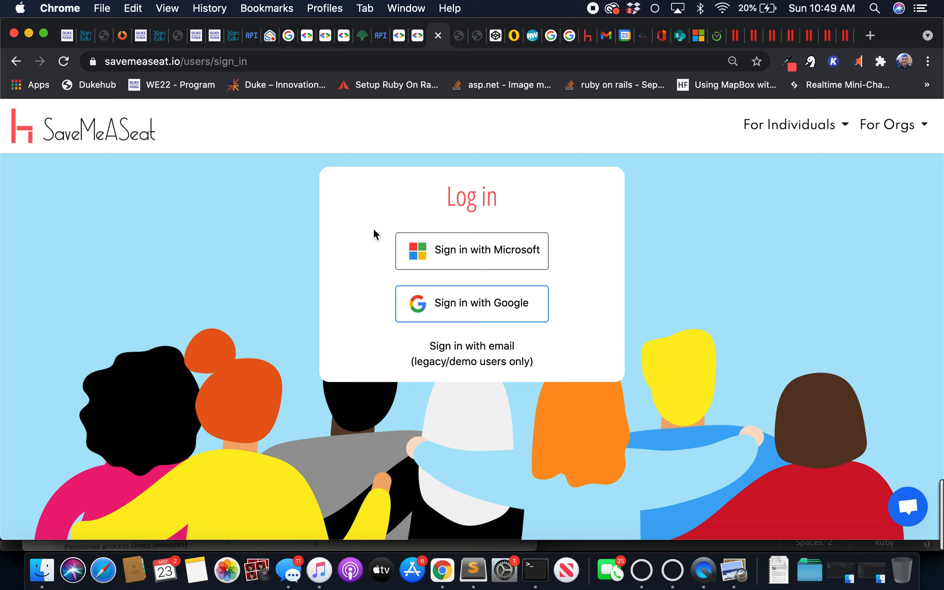
{"action": "mouse_move", "coordinate": [519, 314]}
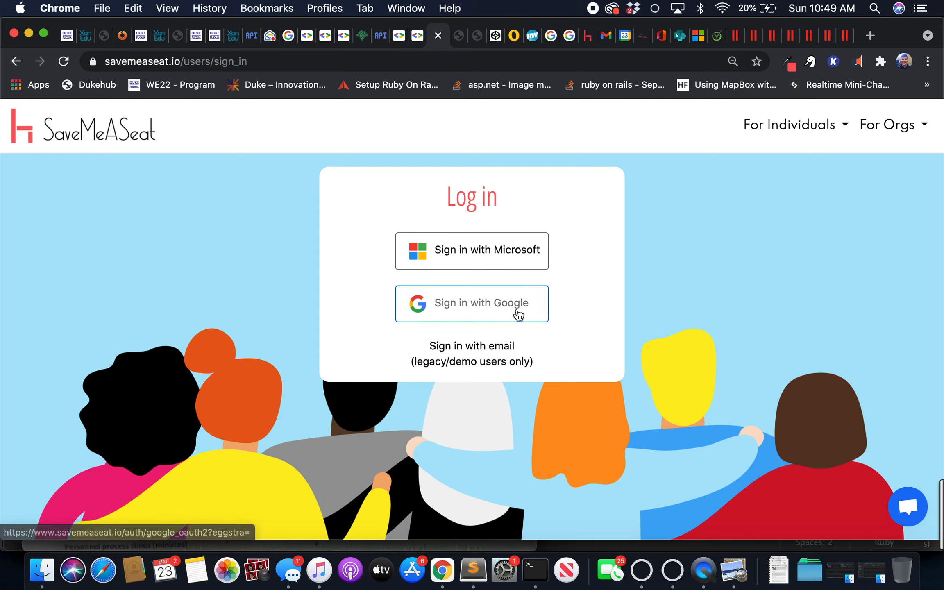
Step: Start Google sign-in and choose the last listed Google account
{"action": "left_click", "coordinate": [471, 303]}
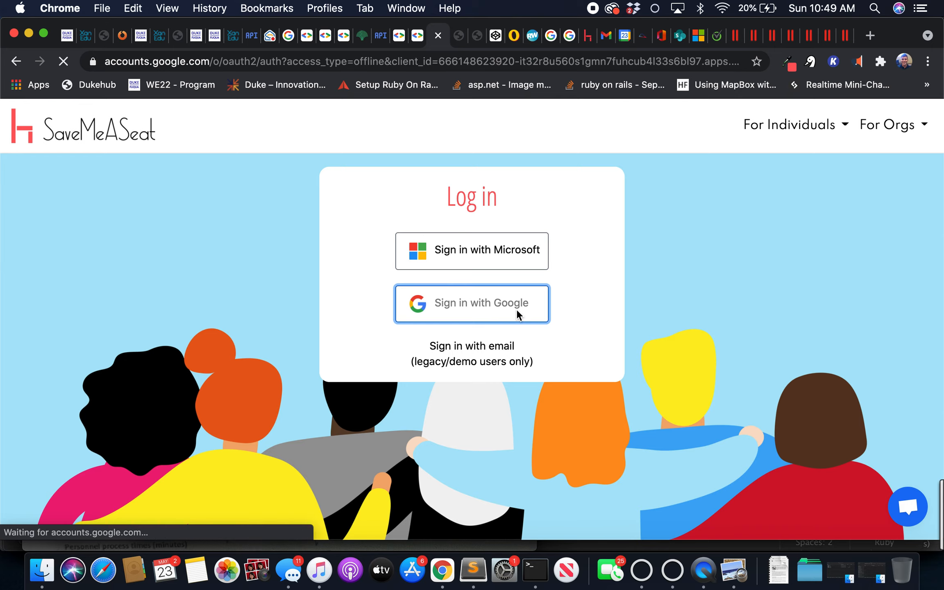
{"action": "left_click", "coordinate": [472, 303]}
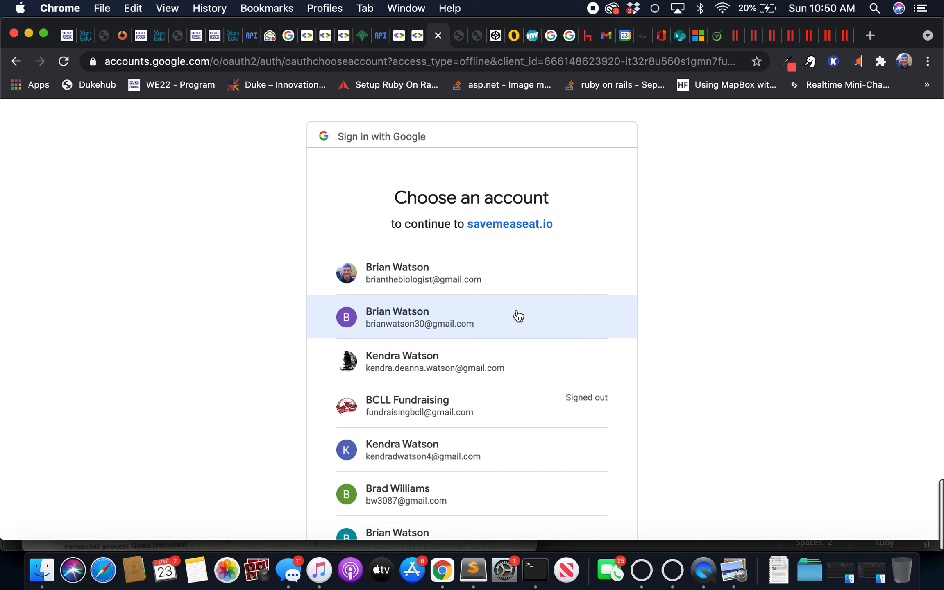
{"action": "mouse_move", "coordinate": [512, 300]}
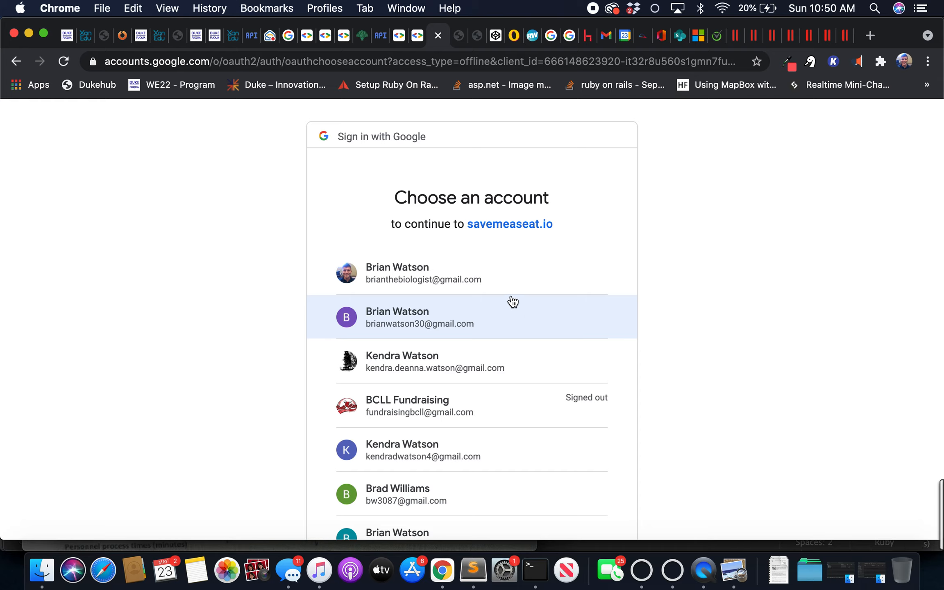
{"action": "mouse_move", "coordinate": [505, 235]}
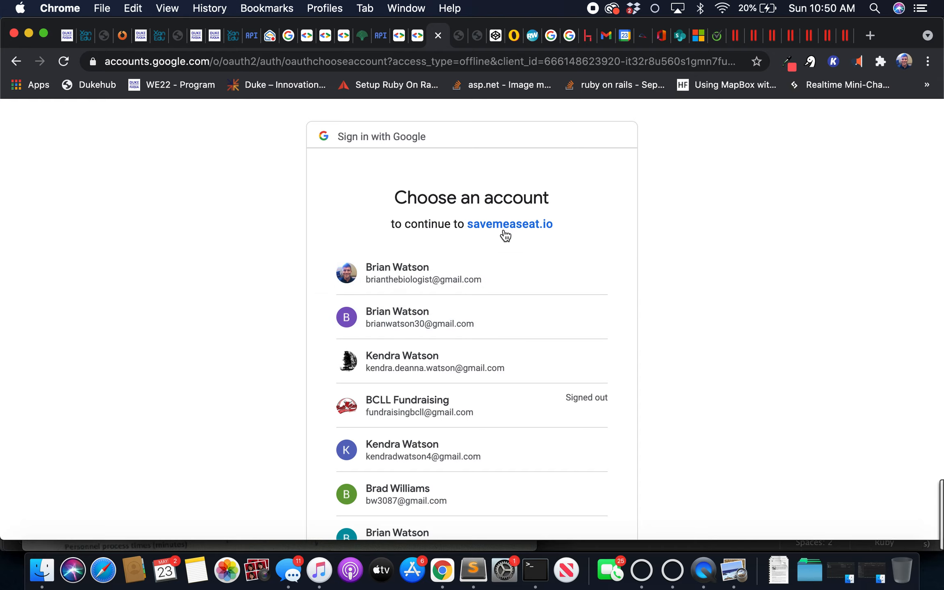
{"action": "scroll", "scroll_direction": "down", "scroll_amount": 3}
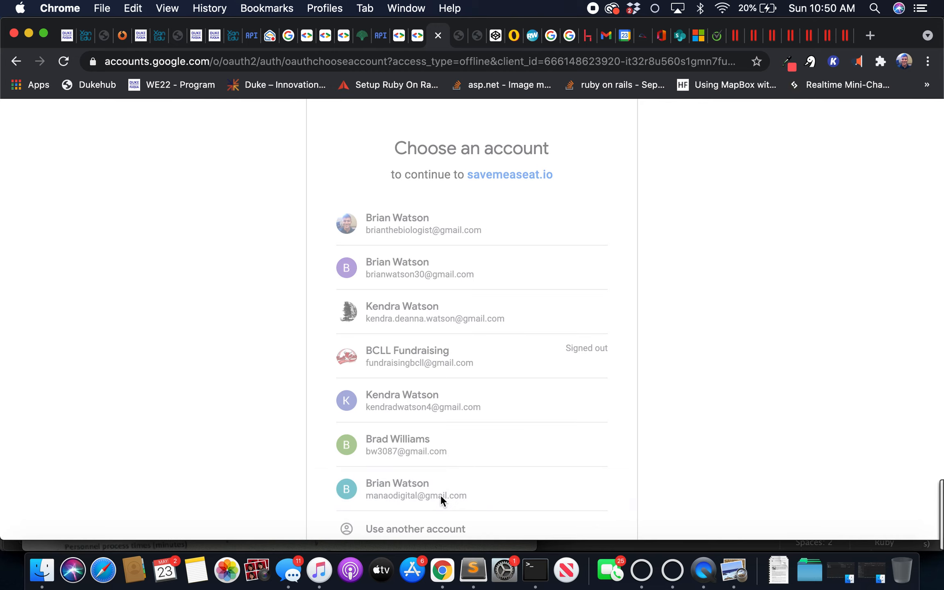
{"action": "left_click", "coordinate": [416, 490]}
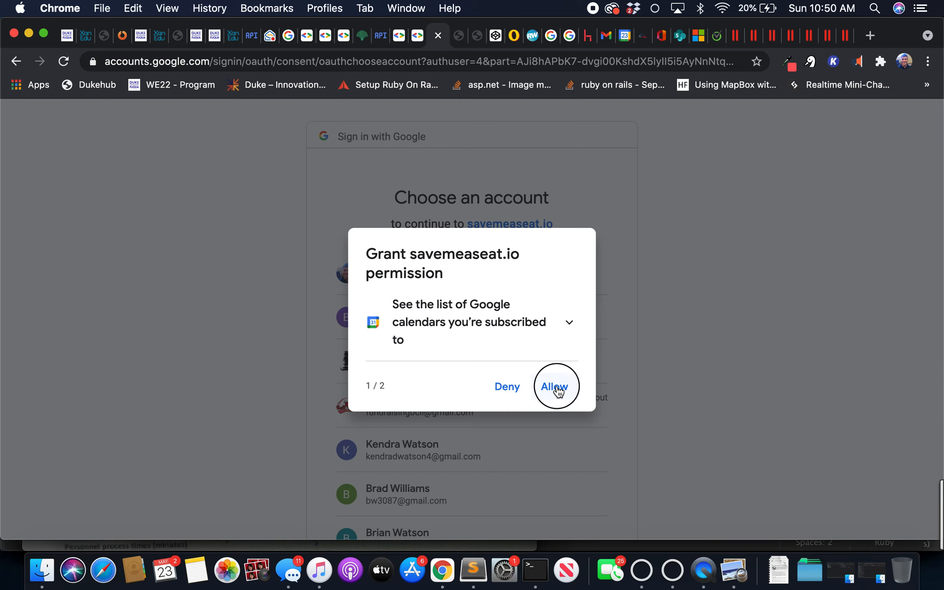
Step: Grant savemeaseat.io access to the calendar list and calendar availability
{"action": "left_click", "coordinate": [552, 386]}
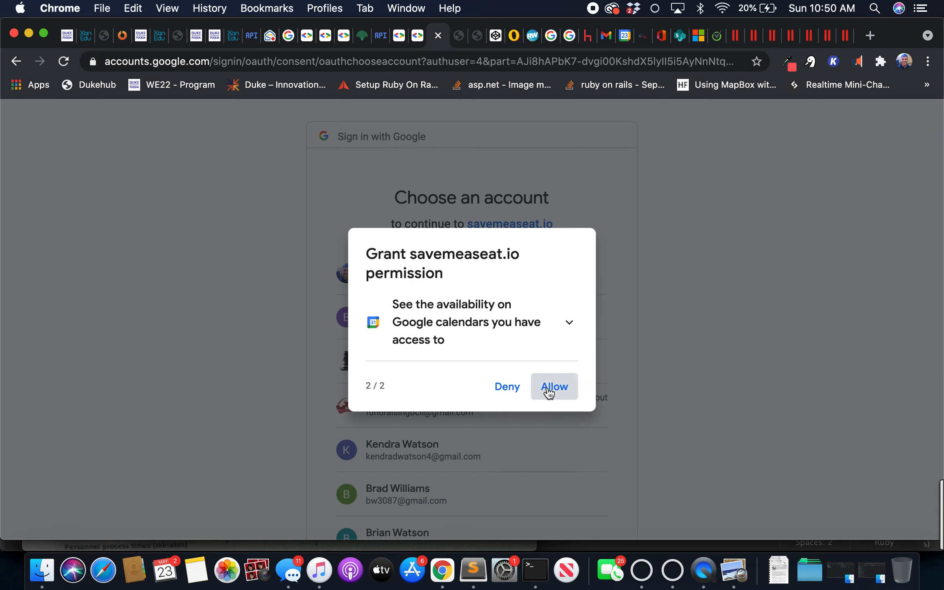
{"action": "left_click", "coordinate": [553, 387]}
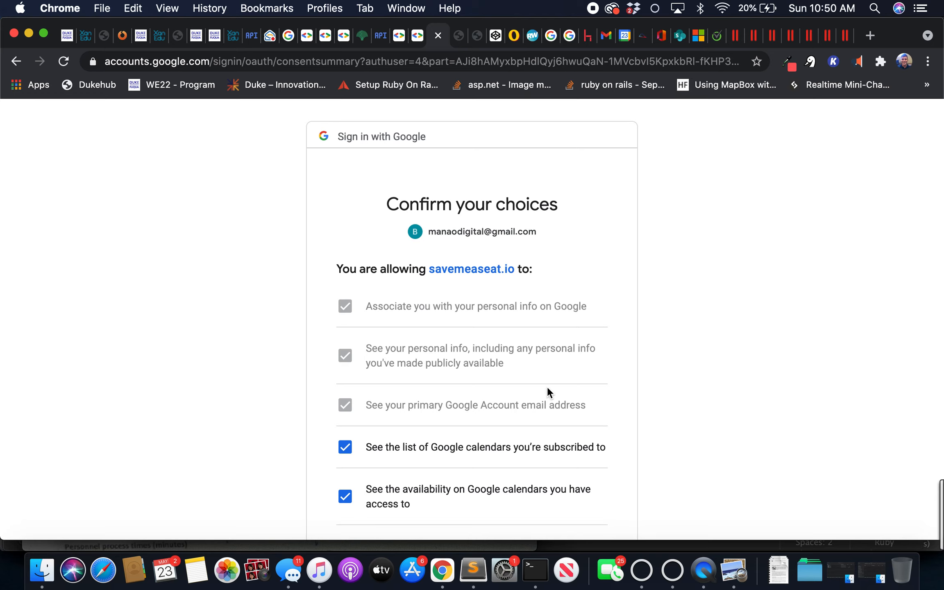
{"action": "mouse_move", "coordinate": [537, 256]}
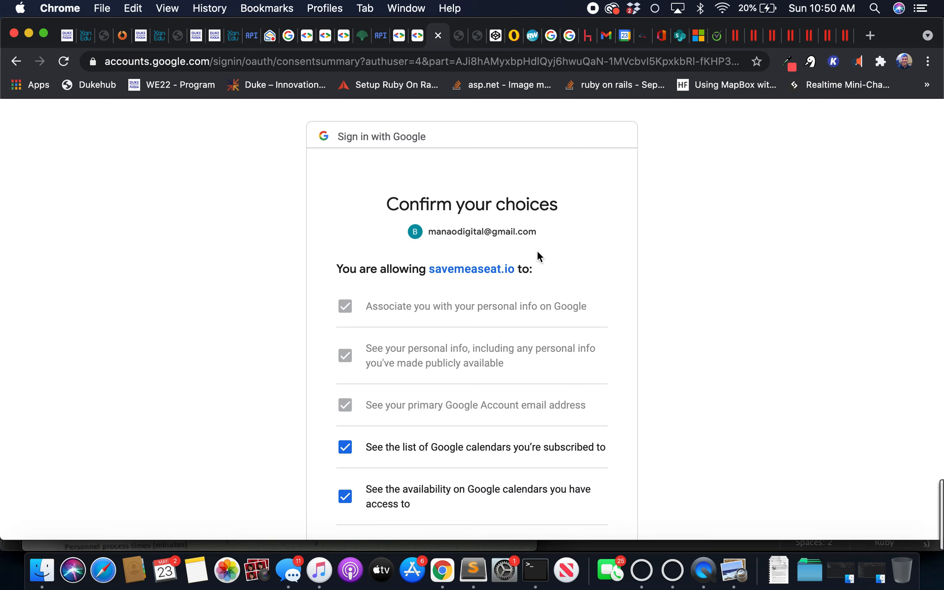
{"action": "scroll", "scroll_direction": "down", "scroll_amount": 3}
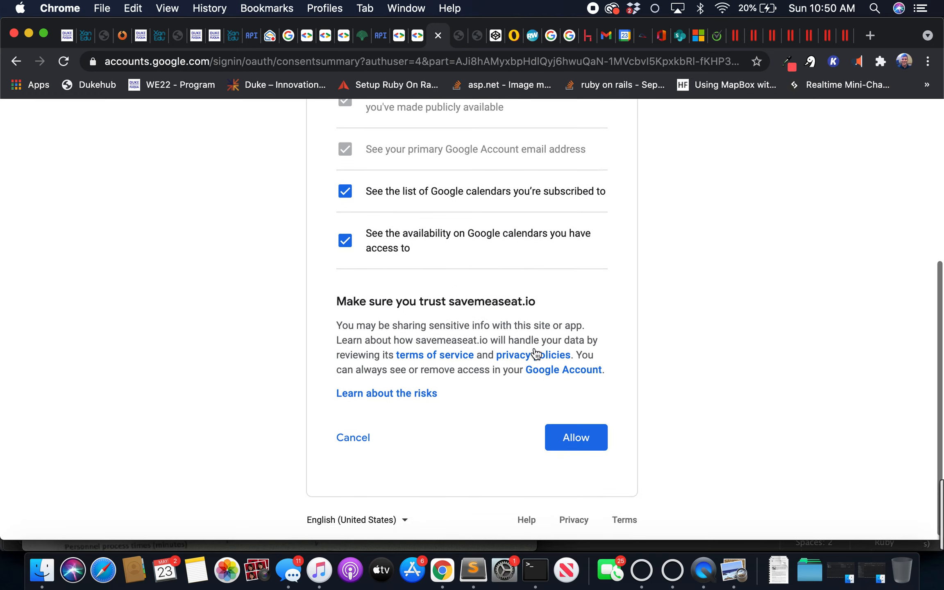
Step: Confirm the granted permissions and land on the Wine Lovers dashboard, dismissing the calendar-link prompt
{"action": "left_click", "coordinate": [576, 437]}
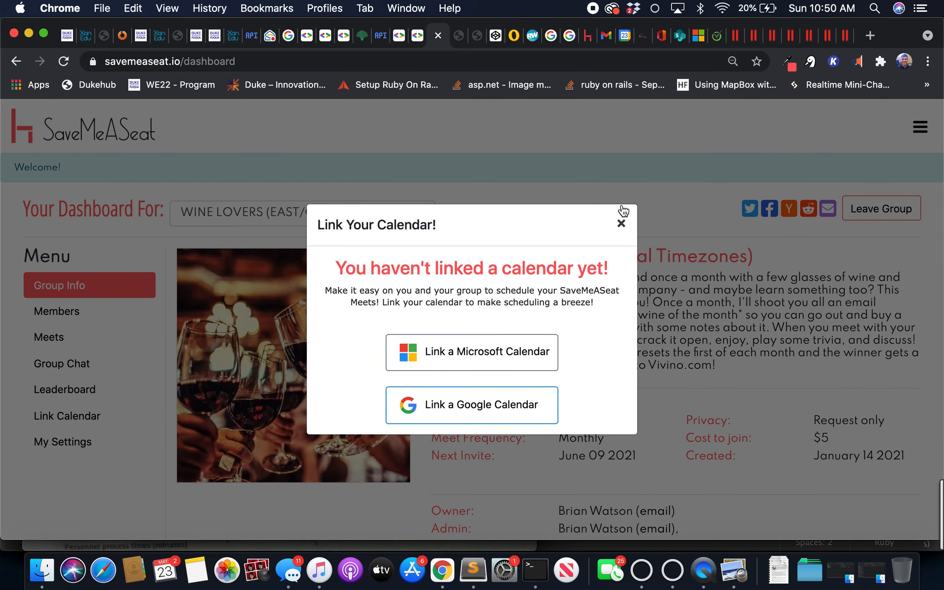
{"action": "left_click", "coordinate": [621, 223]}
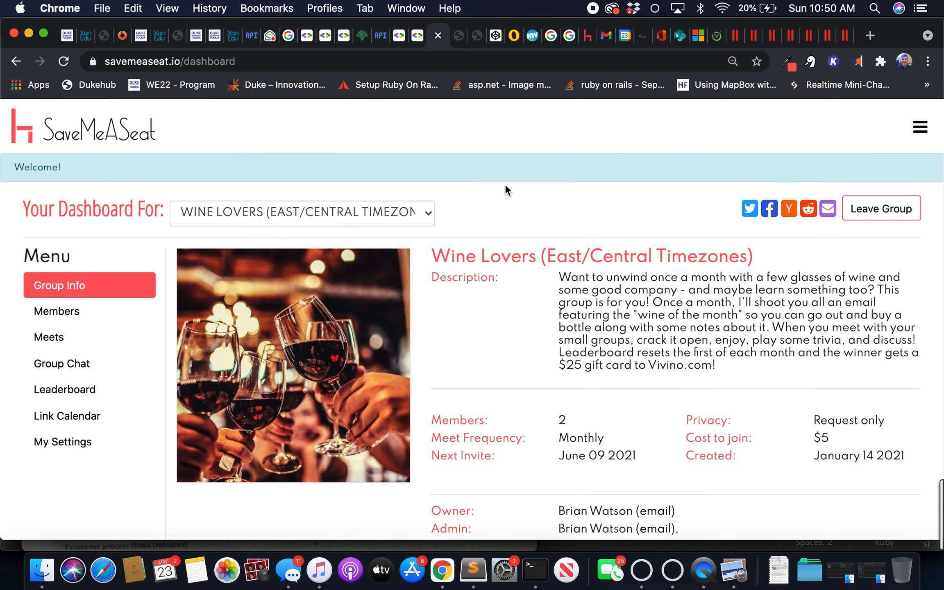
{"action": "mouse_move", "coordinate": [475, 116]}
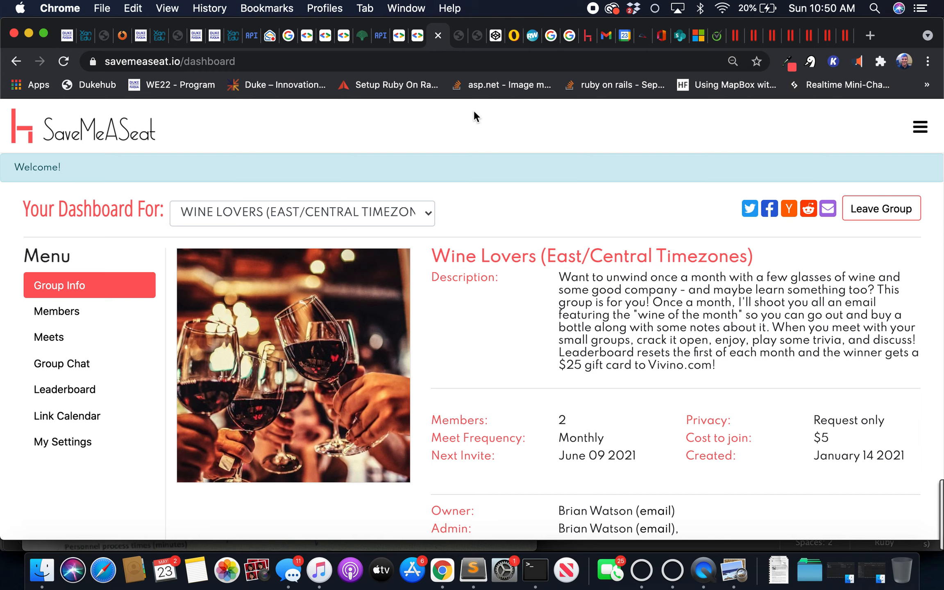